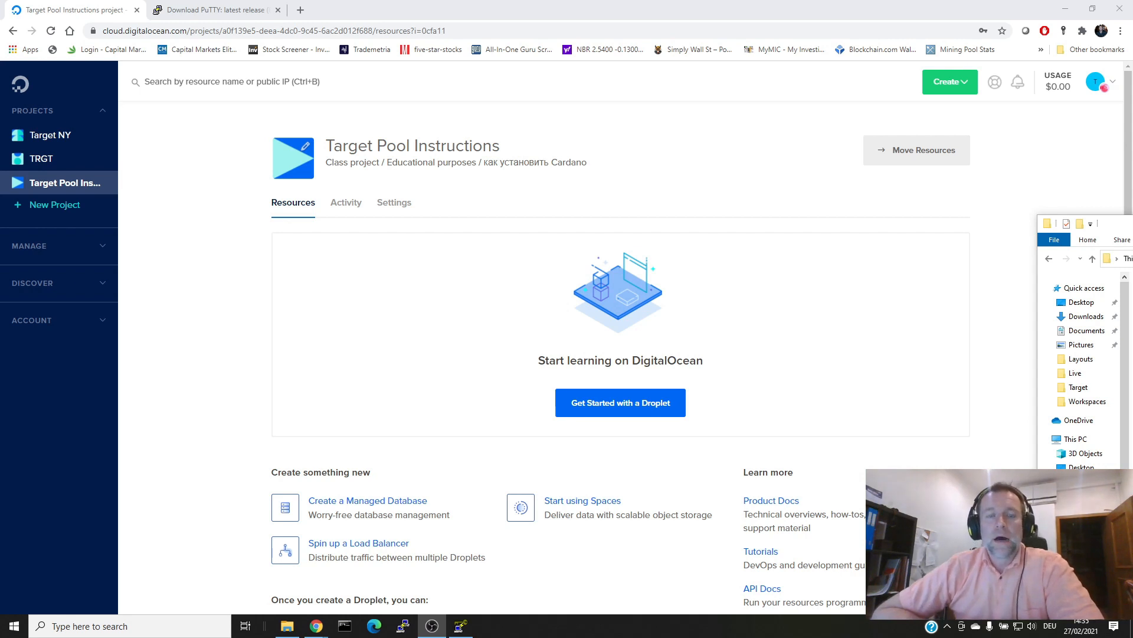
pyautogui.moveTo(709, 157)
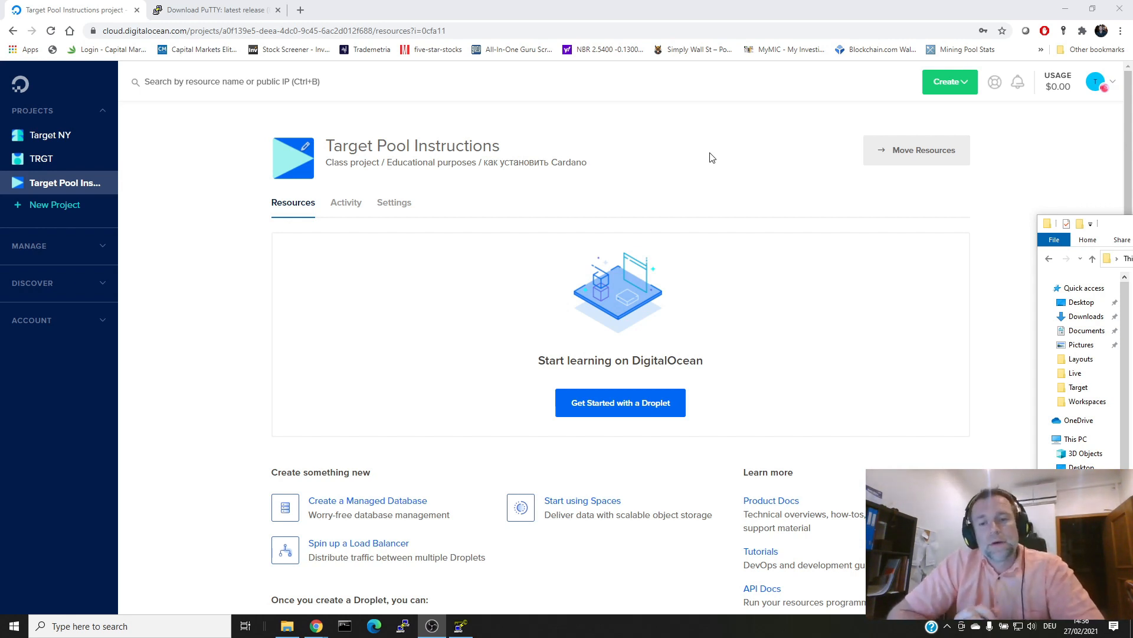
# Start a new Ubuntu 20.10 x64 droplet on the Premium Intel 8 GB / 4 CPU plan.
pyautogui.click(620, 402)
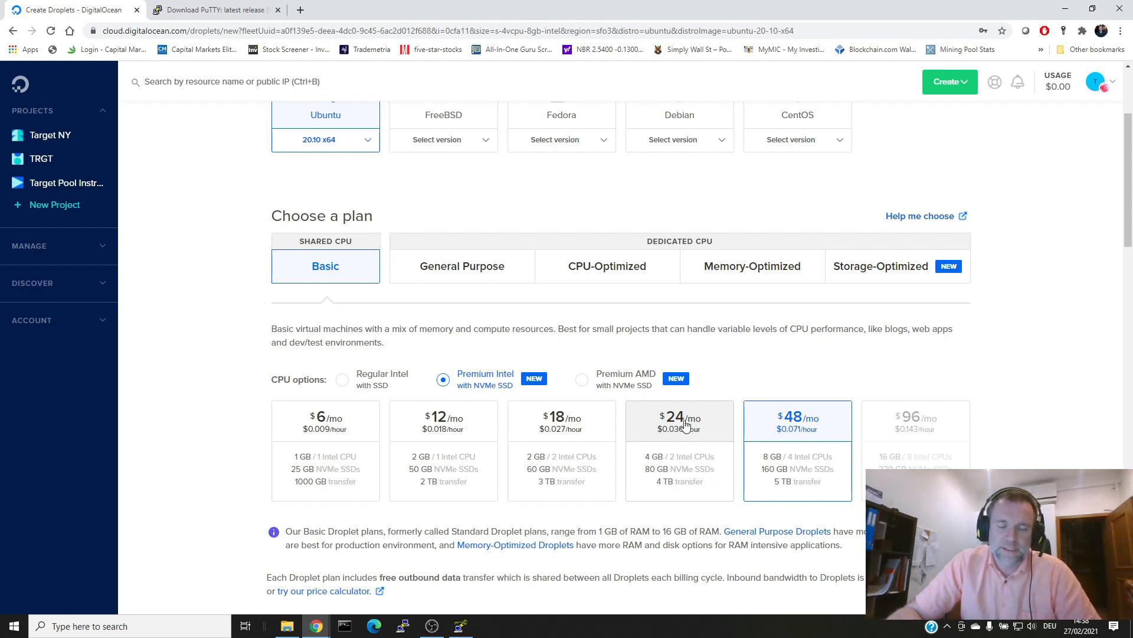
# Switch the droplet size to the $24/mo Premium Intel plan with 4 GB and 2 CPUs.
pyautogui.click(680, 420)
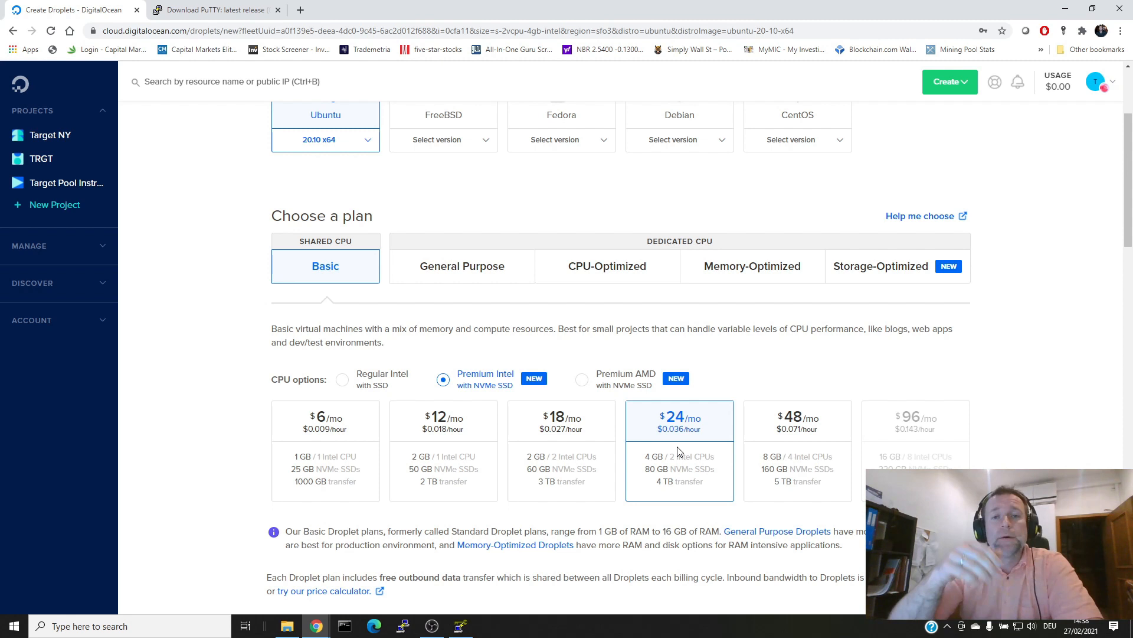
# Scroll down the droplet form to the region, monitoring and authentication options.
pyautogui.scroll(-3)
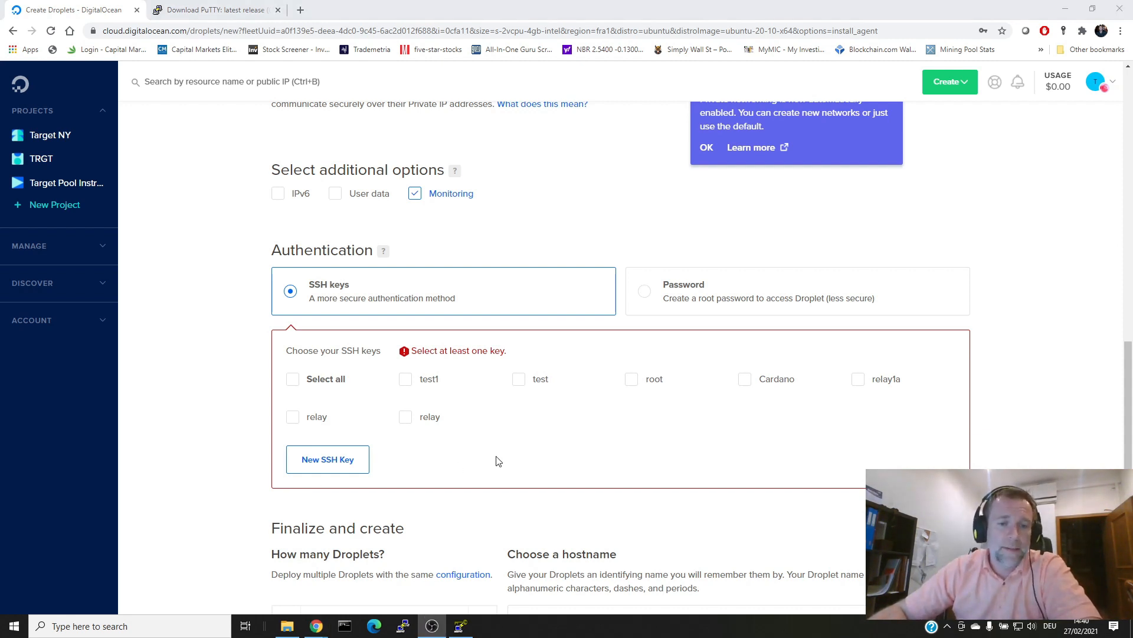
pyautogui.moveTo(567, 319)
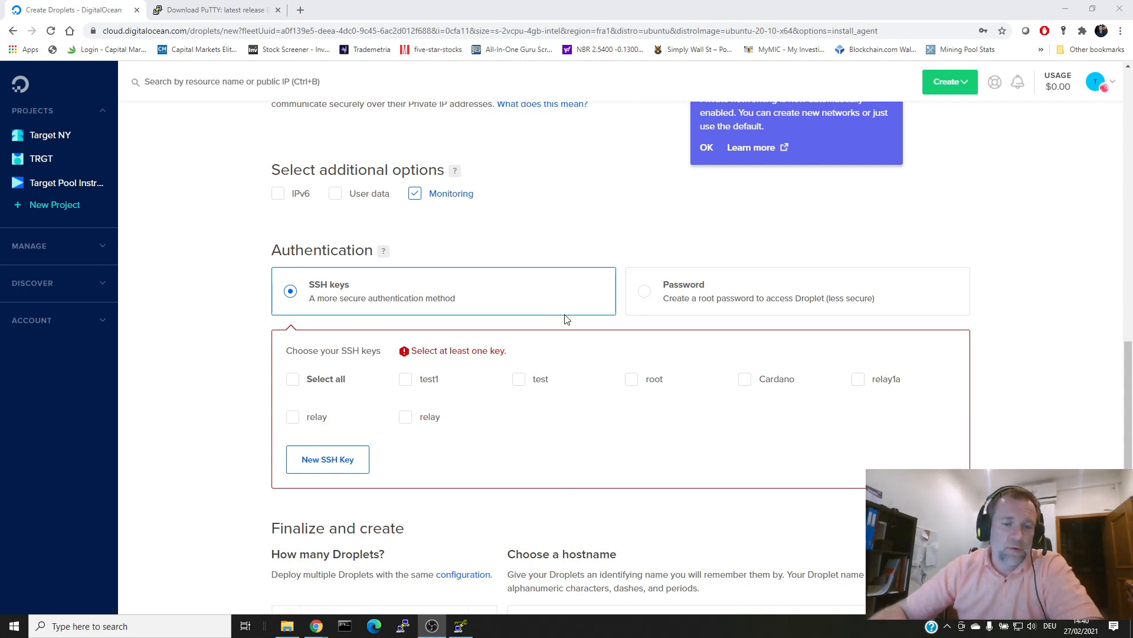
# Switch to the 'Download PuTTY: latest release' browser tab.
pyautogui.click(219, 10)
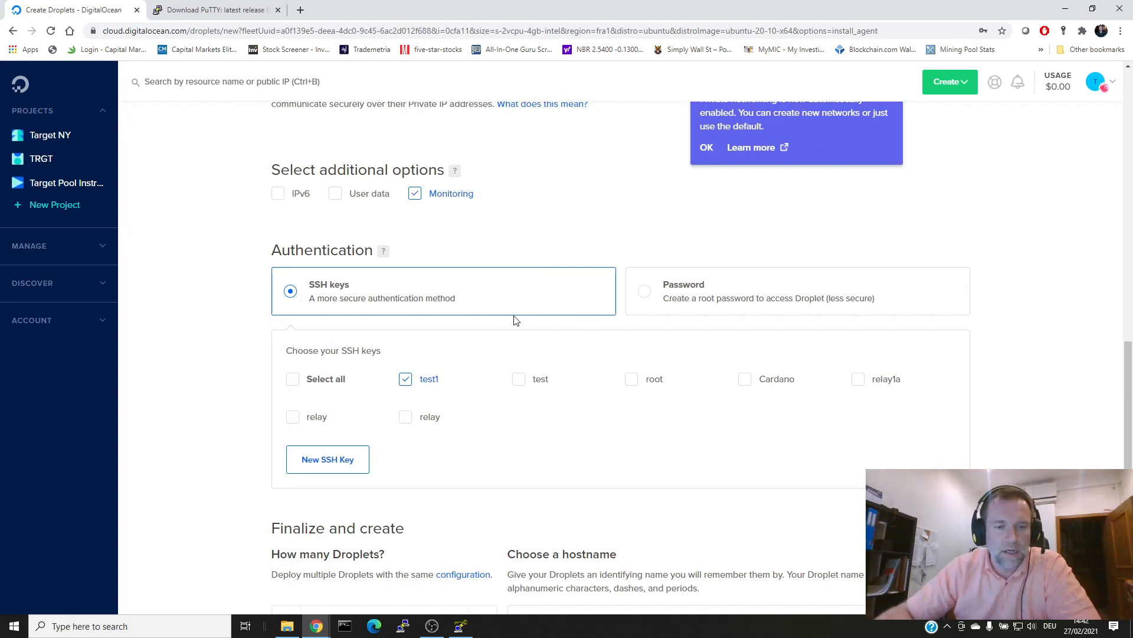
pyautogui.moveTo(549, 481)
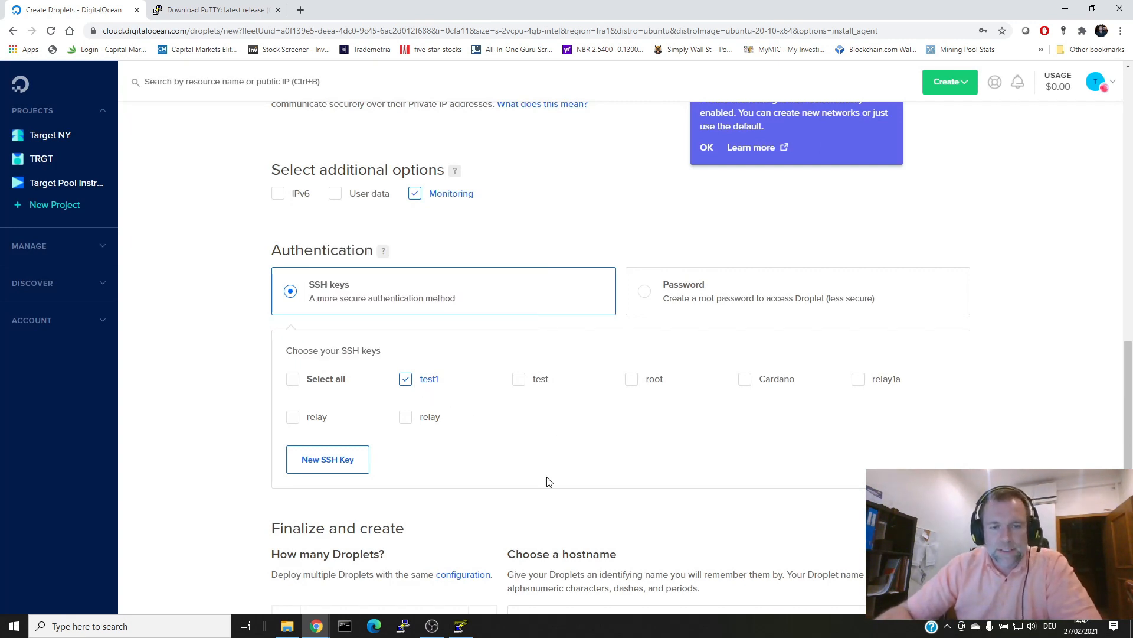
# Scroll past the ticked test1 SSH key to the droplet's finalize settings.
pyautogui.scroll(-3)
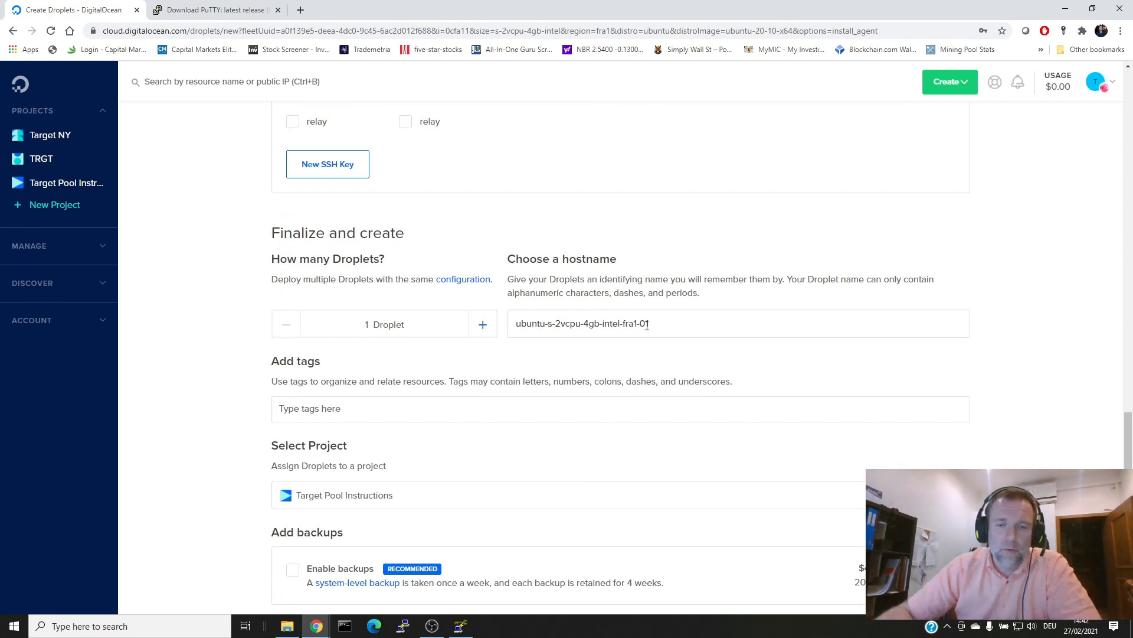
# Replace the default hostname with Relay1.
pyautogui.write('Re')
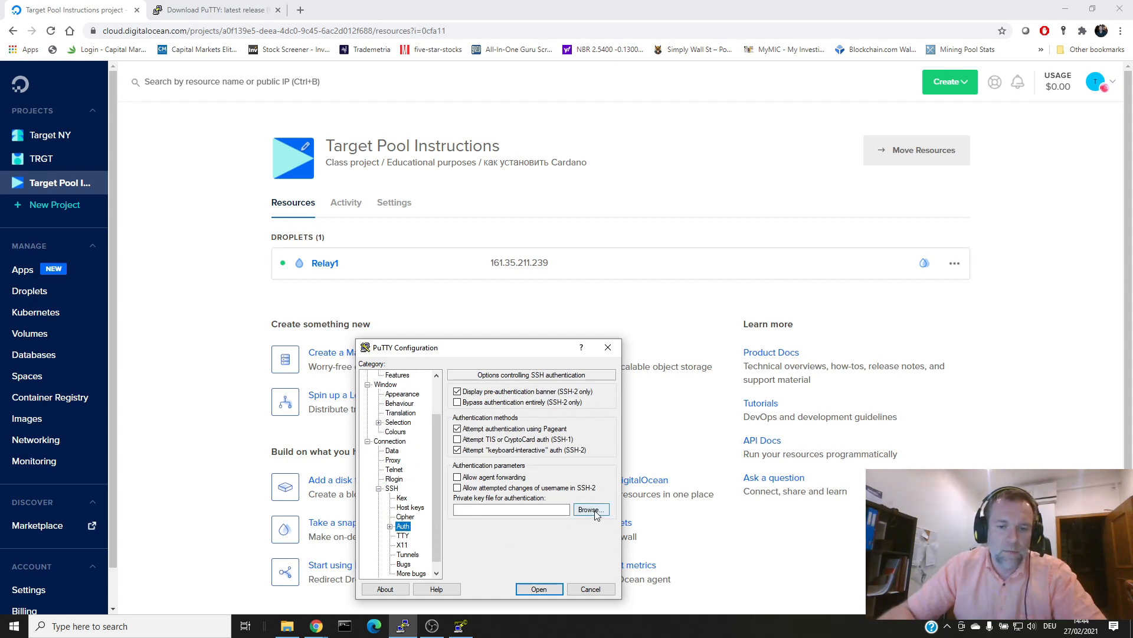
pyautogui.click(384, 375)
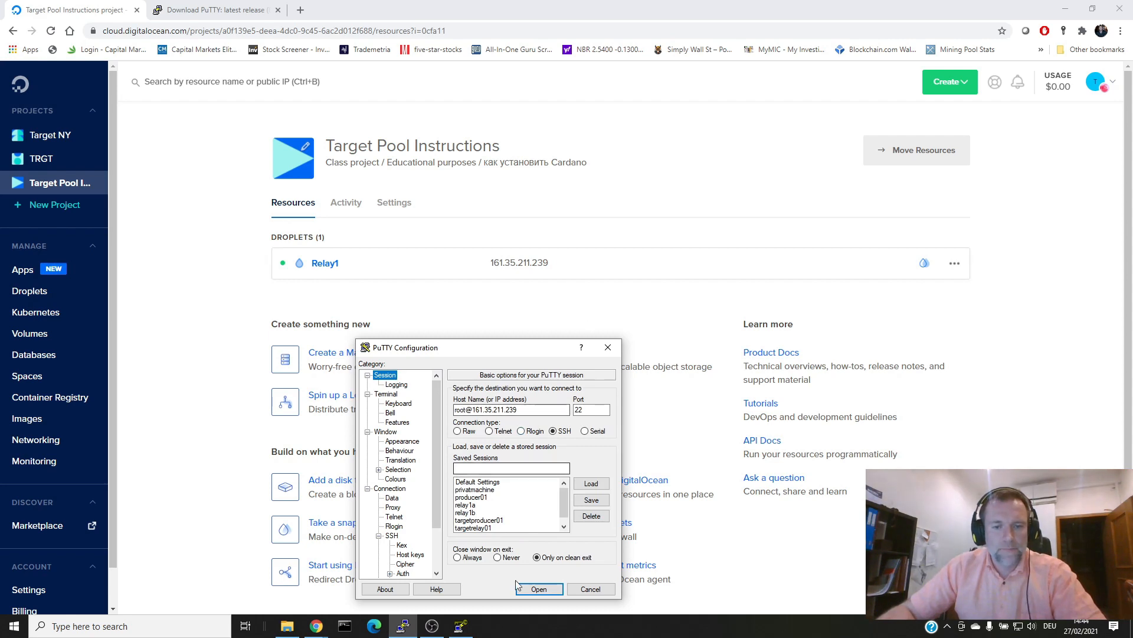
pyautogui.click(539, 589)
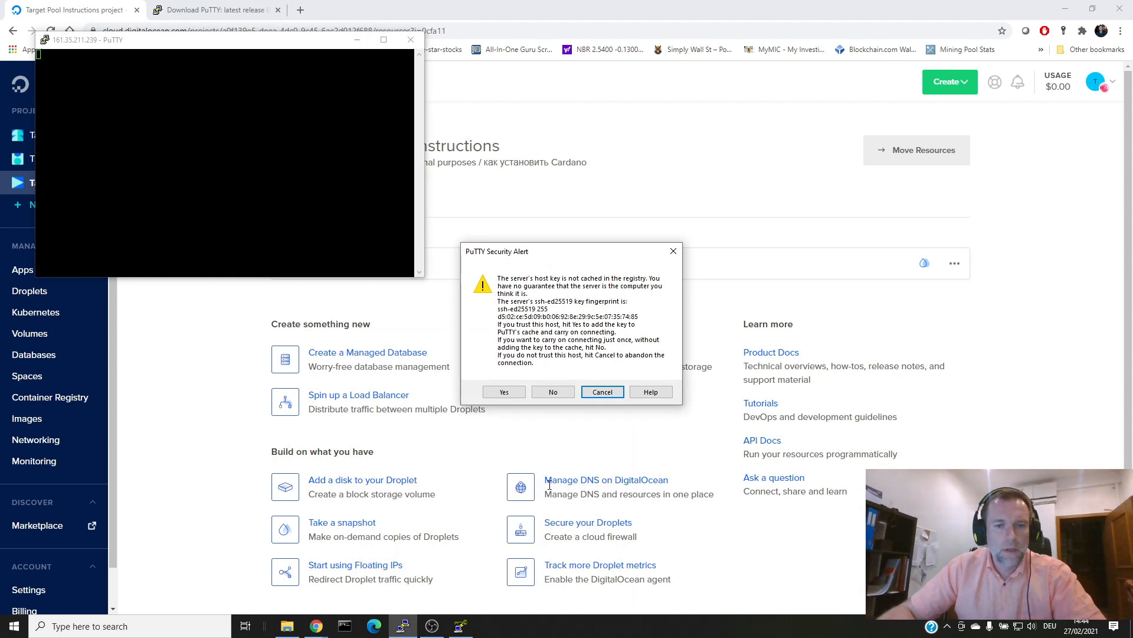
# Accept Relay1's host key in the PuTTY Security Alert.
pyautogui.click(504, 392)
pyautogui.write('chmod 600 /home/cardano/.ssh/authorized_key')
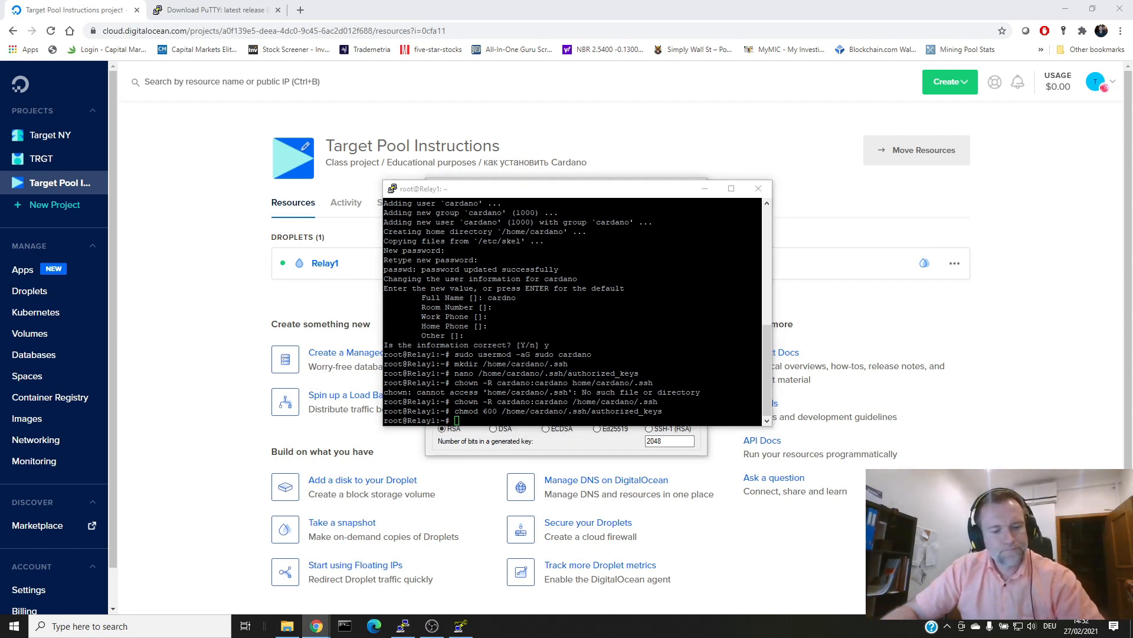
# Allocate a 10G swap file with 'sudo fallocate -l 10G /swapfile'.
pyautogui.write('sudo fallocate -l 10G /swapfile')
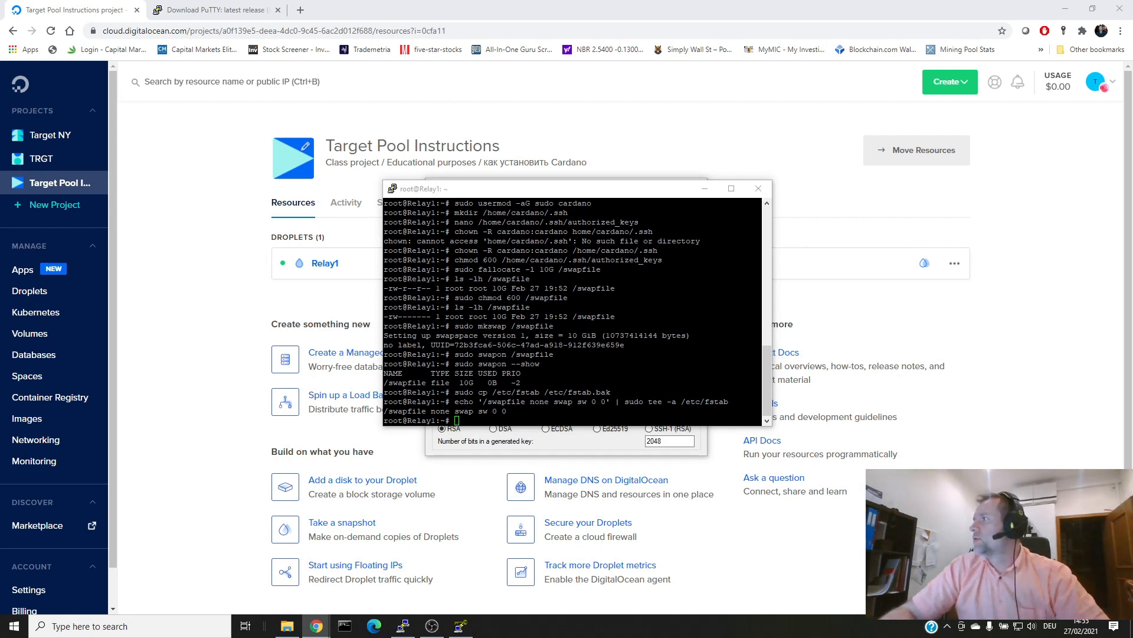
# Select the Relay1 droplet in the Target Pool Instructions project resources.
pyautogui.click(758, 188)
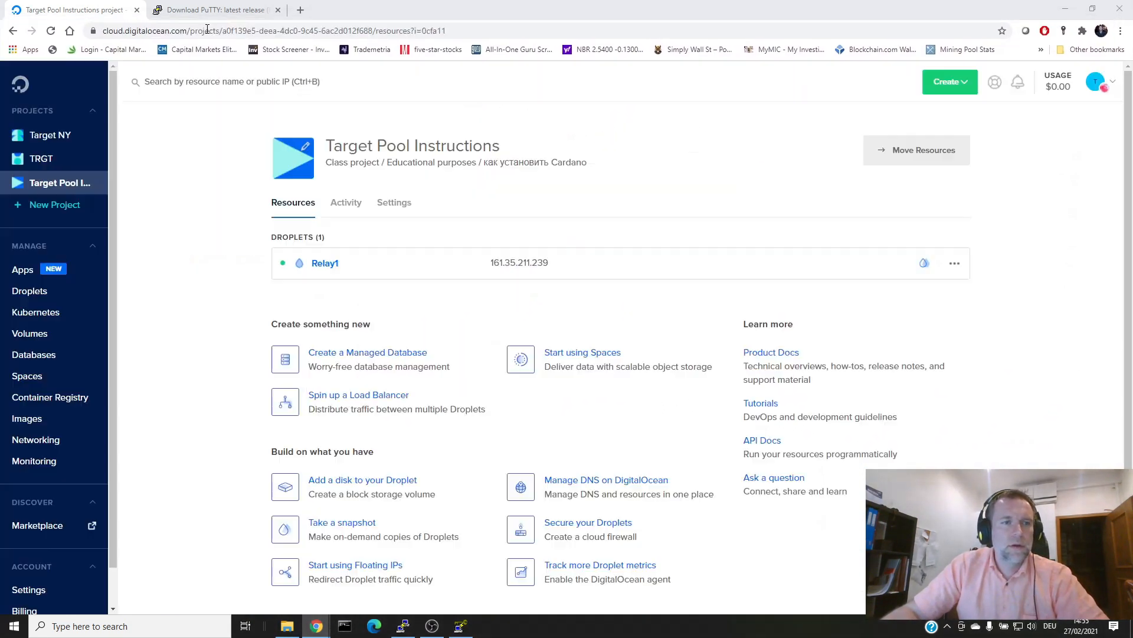